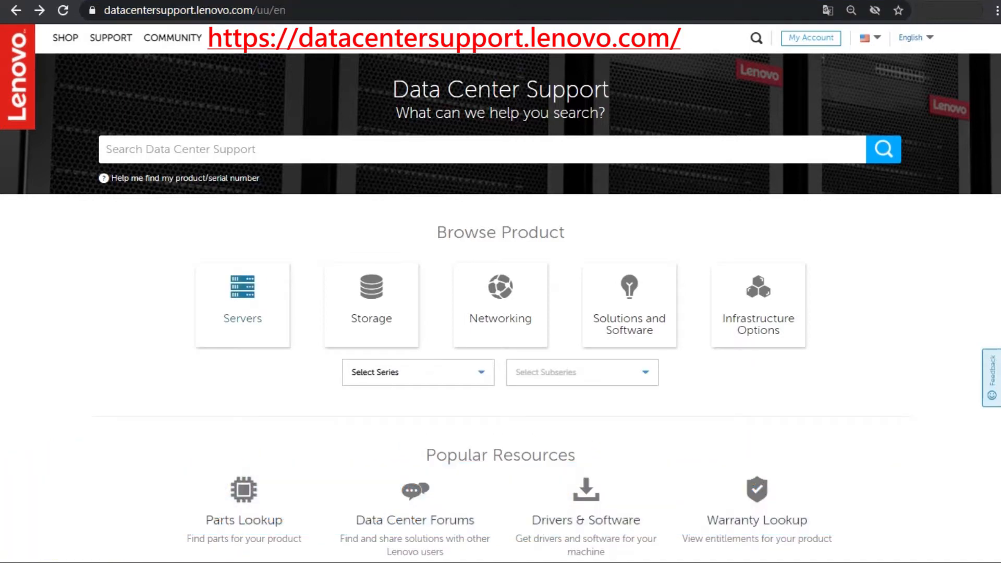
- Select series System x and subseries System x3100 M5 to reach the Type 5457 product page
{"action": "left_click", "coordinate": [418, 372]}
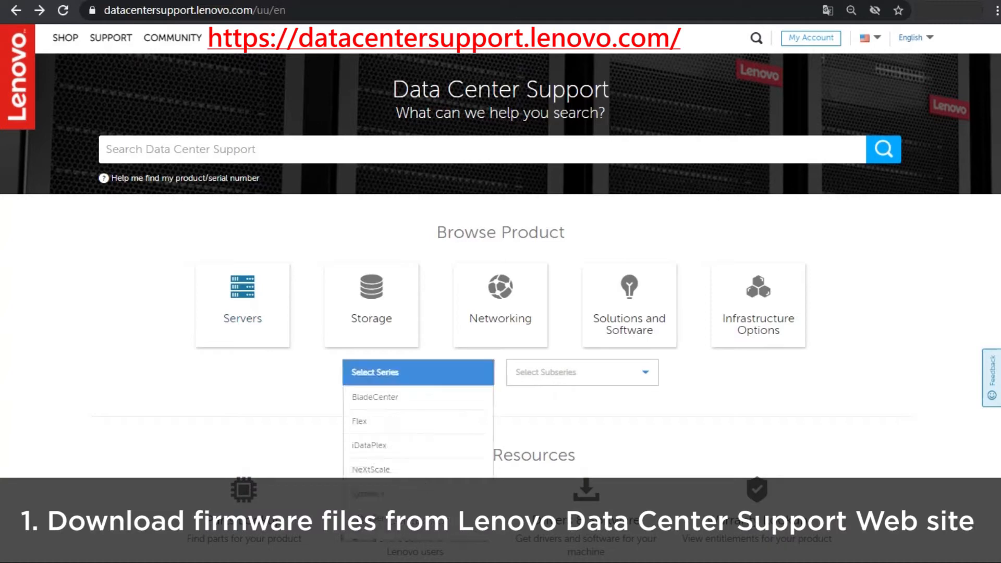
{"action": "left_click", "coordinate": [418, 372]}
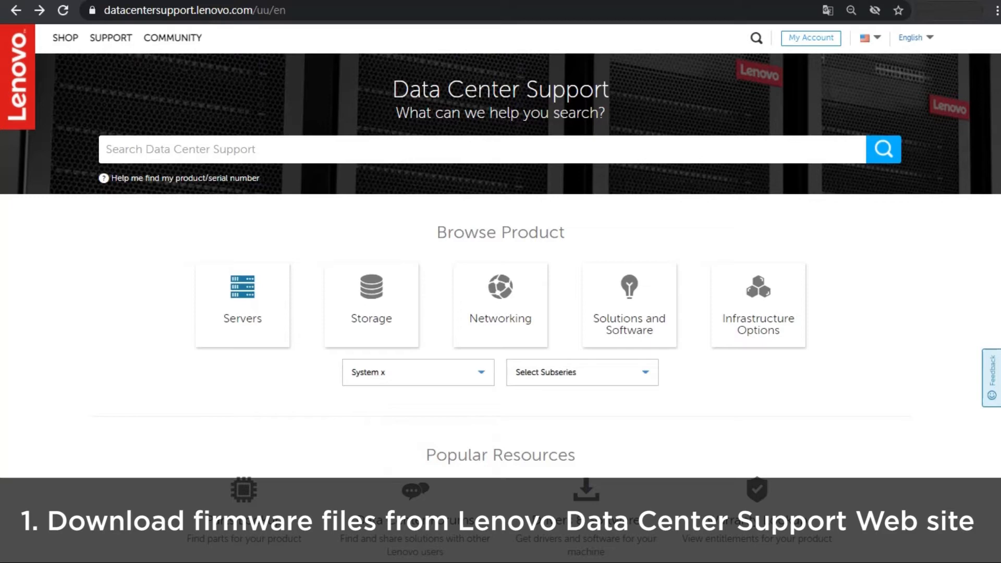
{"action": "left_click", "coordinate": [580, 373]}
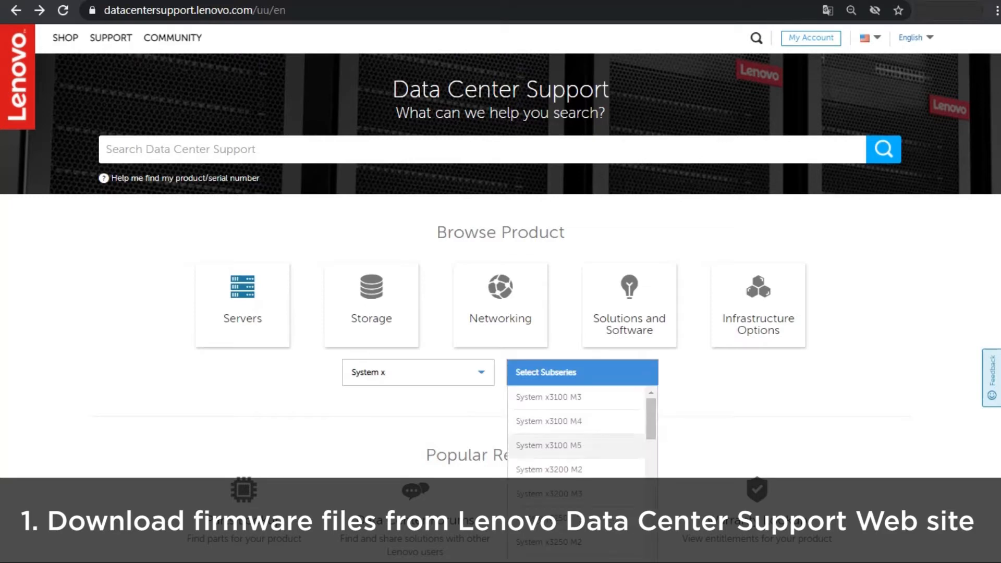
{"action": "left_click", "coordinate": [548, 445]}
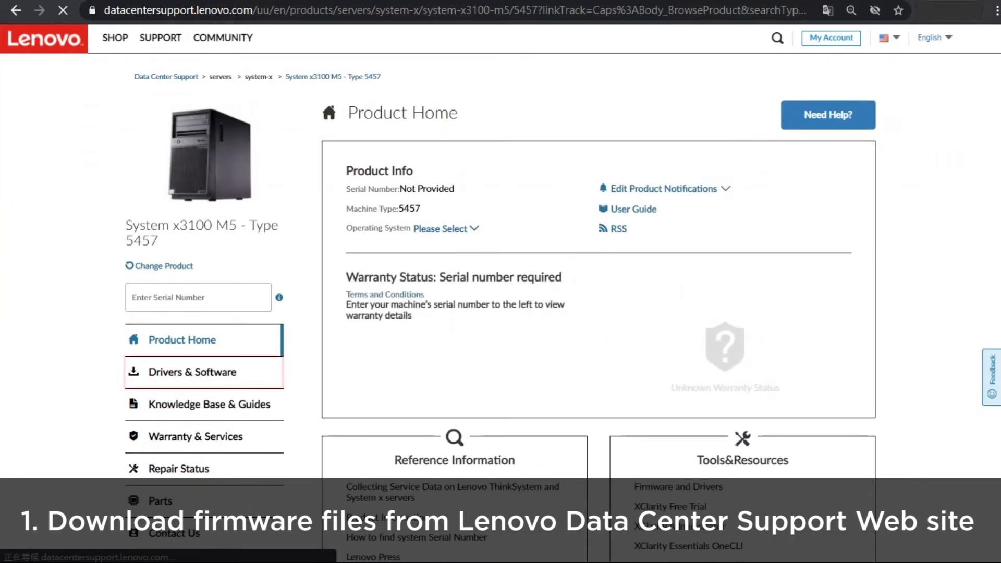
- Go to Drivers & Software for the server and launch UpdateXpress System Pack Installer
{"action": "left_click", "coordinate": [193, 373]}
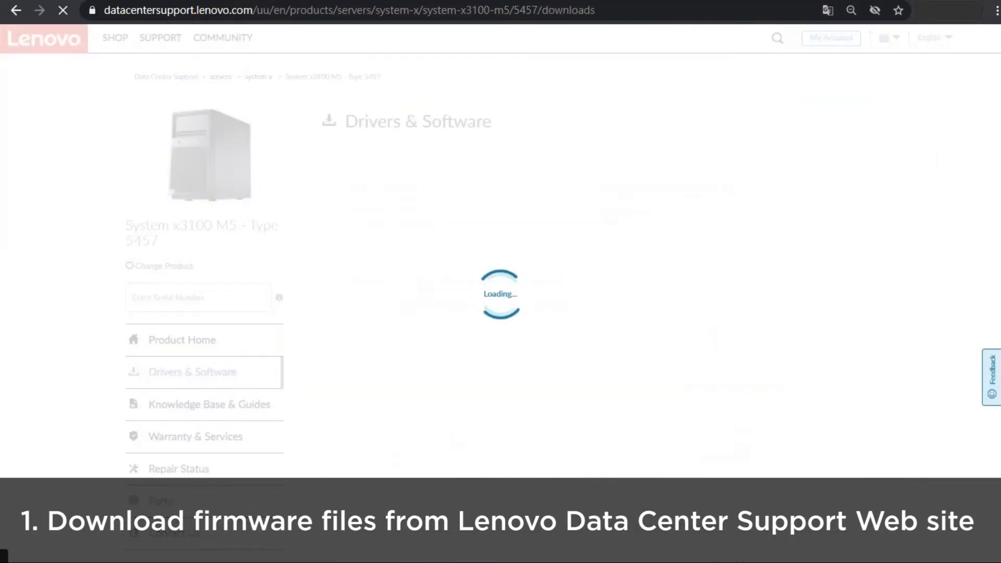
{"action": "left_click", "coordinate": [192, 372]}
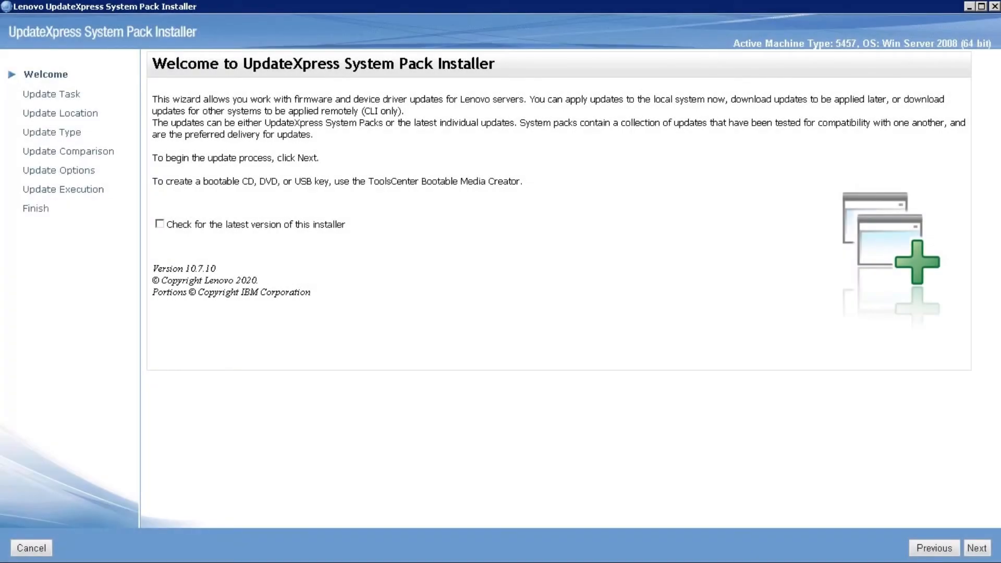
- Begin the wizard with Update the local machine and reach the Updates Location page
{"action": "left_click", "coordinate": [976, 548]}
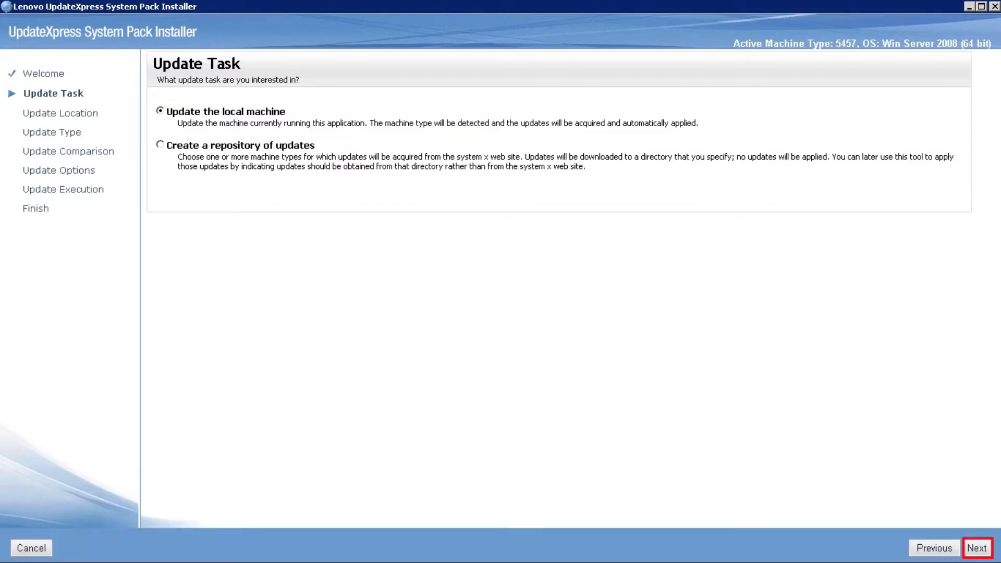
{"action": "left_click", "coordinate": [976, 548]}
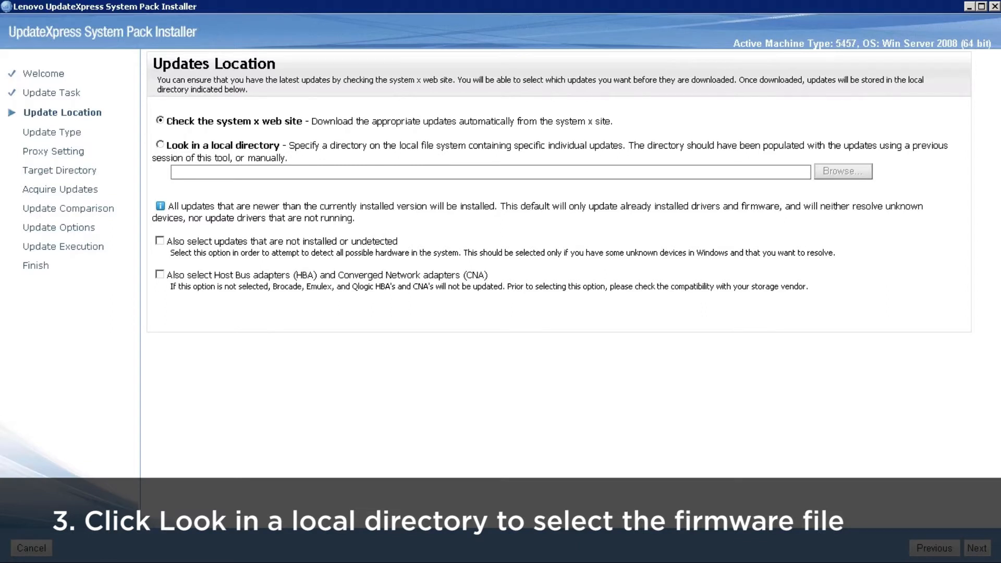
- Point updates to the ibm_fw_uefi_j9e142b-2.20_anyos_32-64 folder in Downloads and continue to Update Type
{"action": "left_click", "coordinate": [160, 145]}
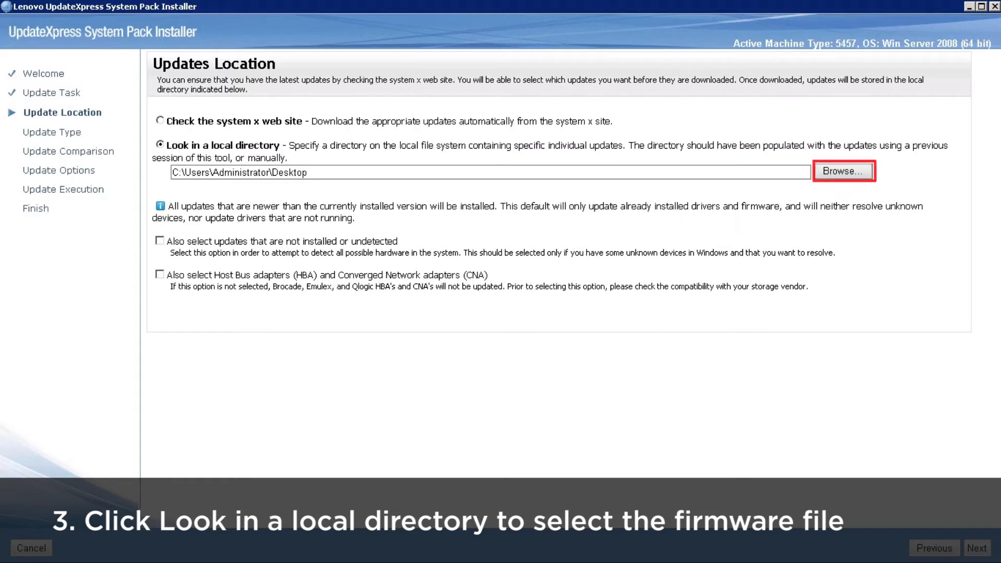
{"action": "left_click", "coordinate": [843, 171]}
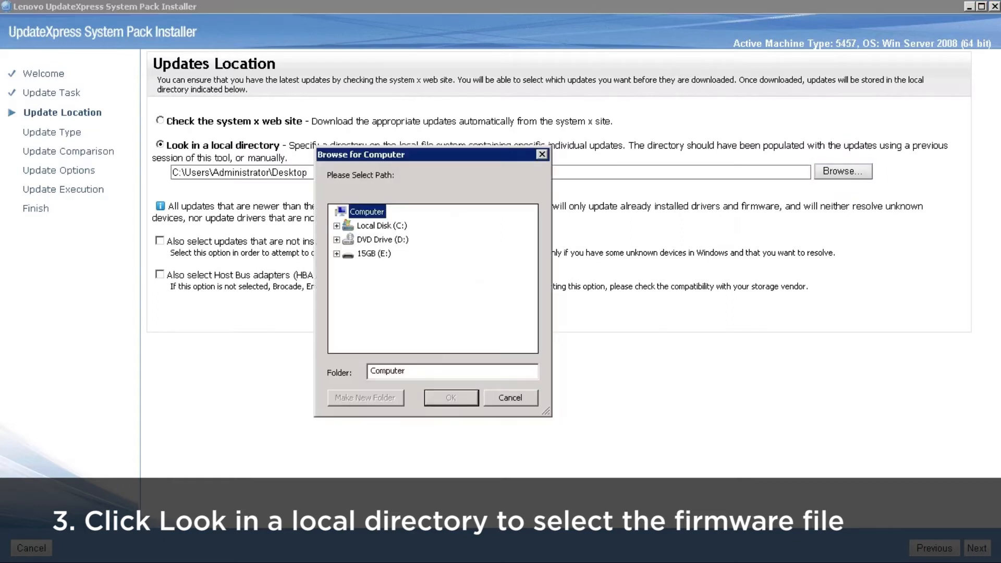
{"action": "left_click", "coordinate": [337, 226]}
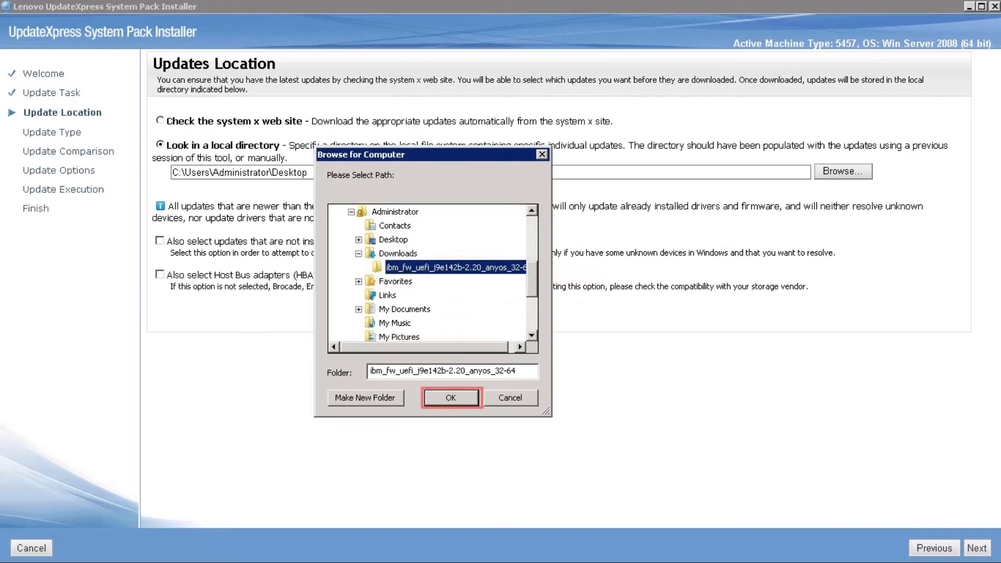
{"action": "left_click", "coordinate": [450, 398]}
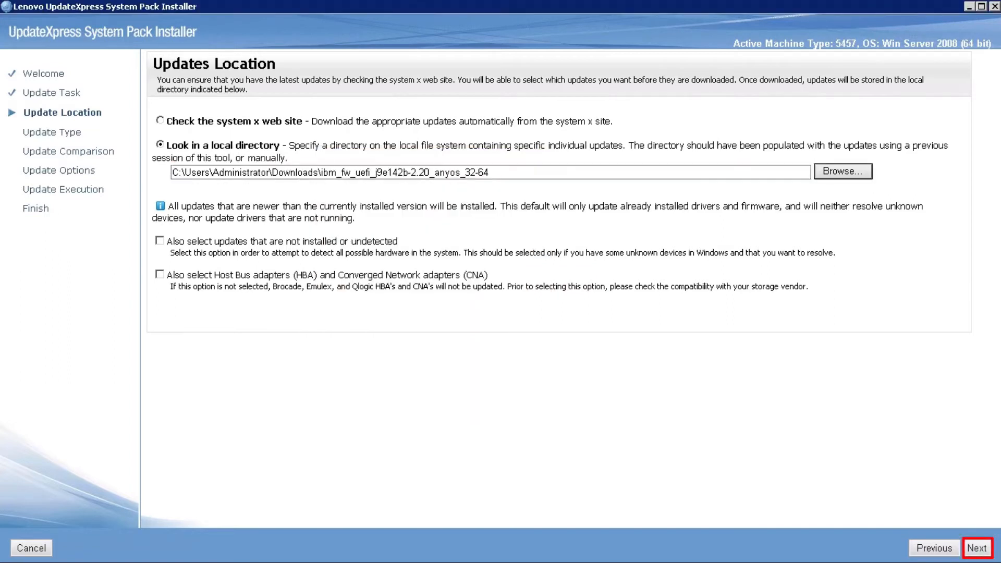
{"action": "left_click", "coordinate": [977, 548]}
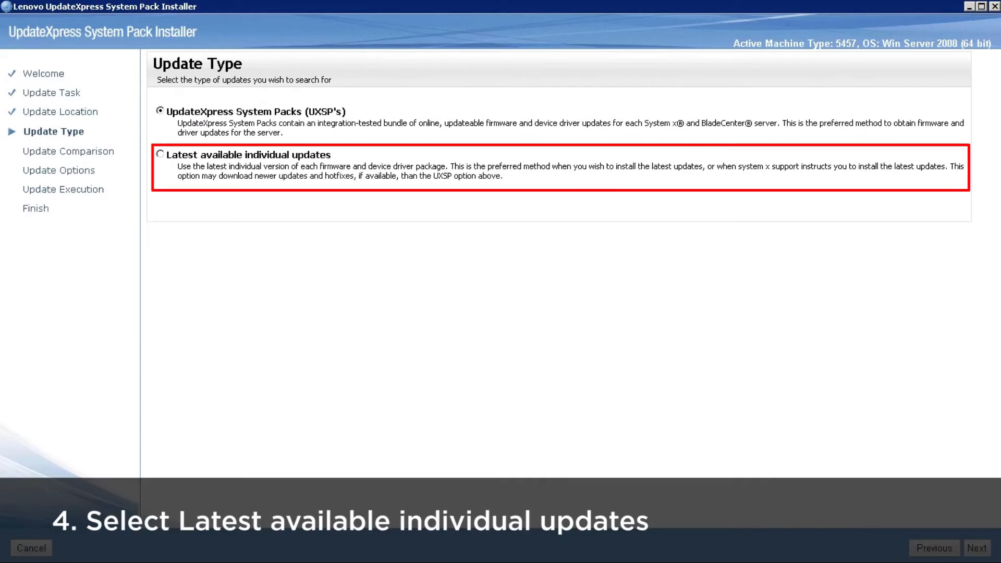
- Choose Latest available individual updates, getting IBM uEFI Flash Update 2.20 recommended over 1.05
{"action": "left_click", "coordinate": [160, 153]}
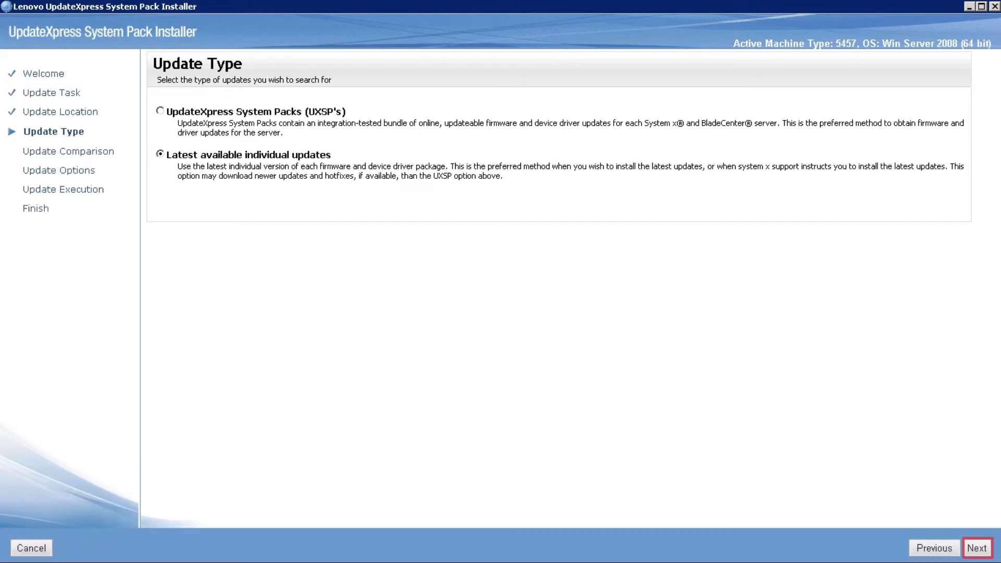
{"action": "left_click", "coordinate": [977, 549]}
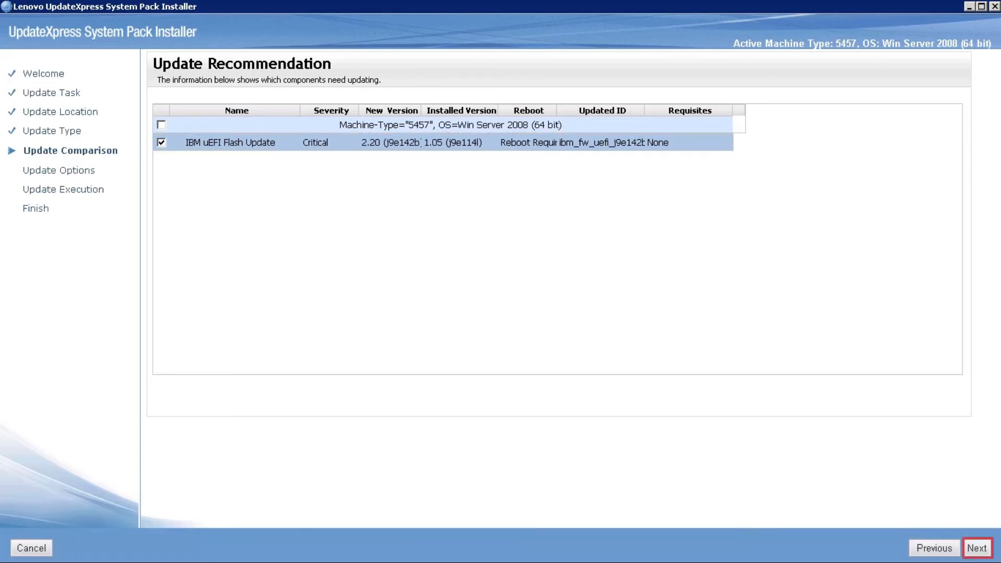
- Install IBM uEFI Flash Update 2.20 with default options and finish on the Complete page
{"action": "left_click", "coordinate": [976, 549]}
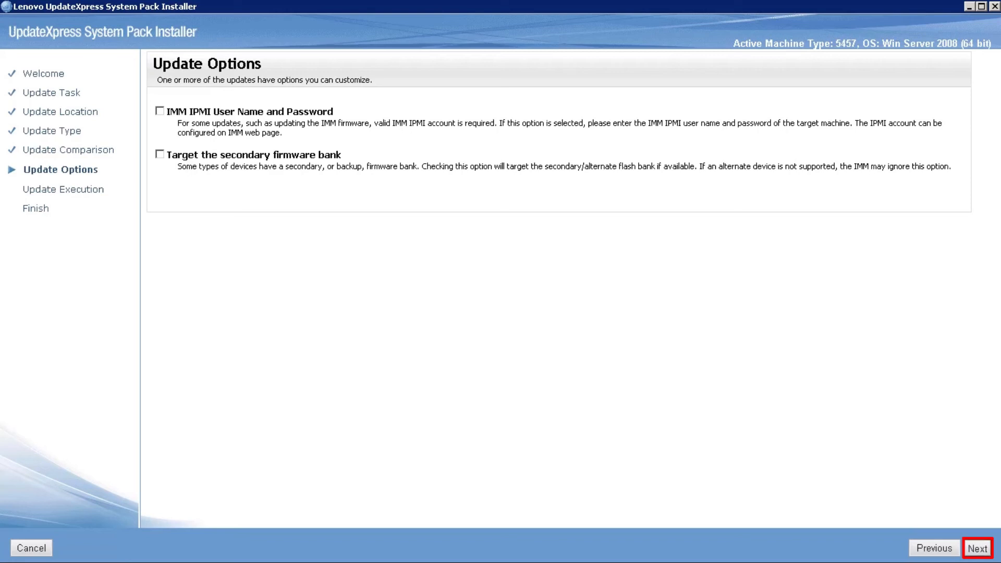
{"action": "left_click", "coordinate": [978, 548]}
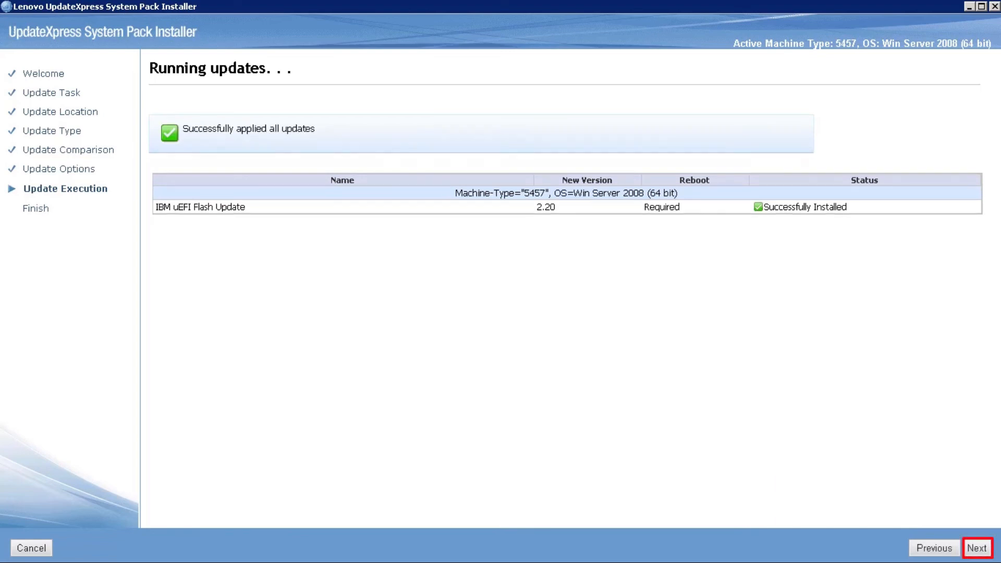
{"action": "left_click", "coordinate": [976, 548]}
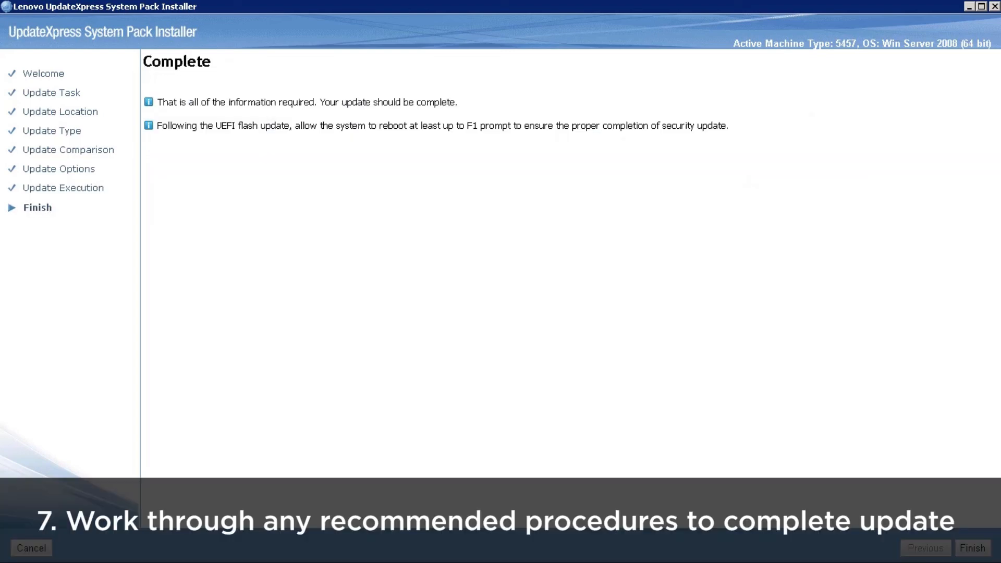